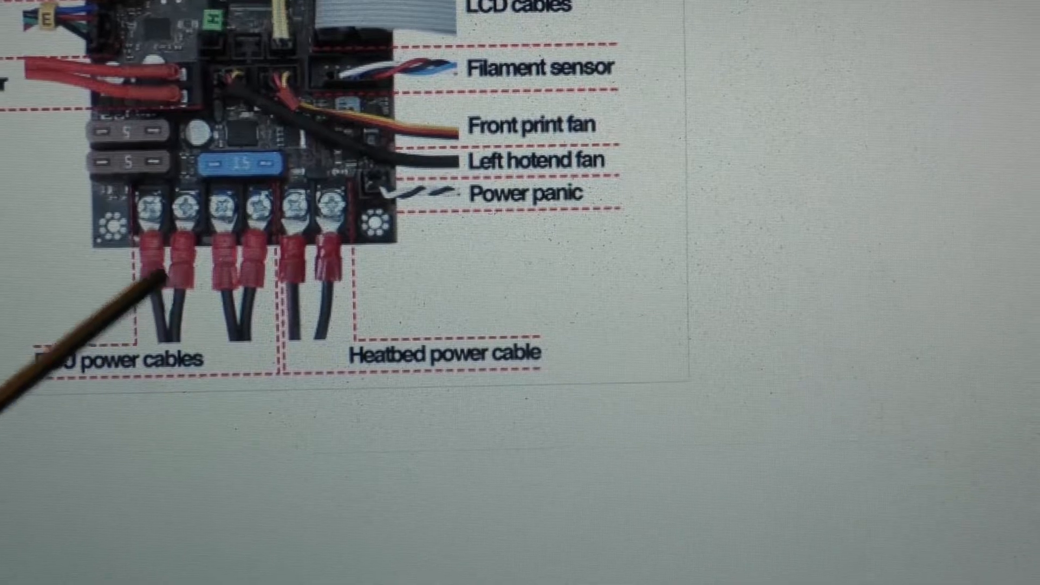
scroll(down, 3)
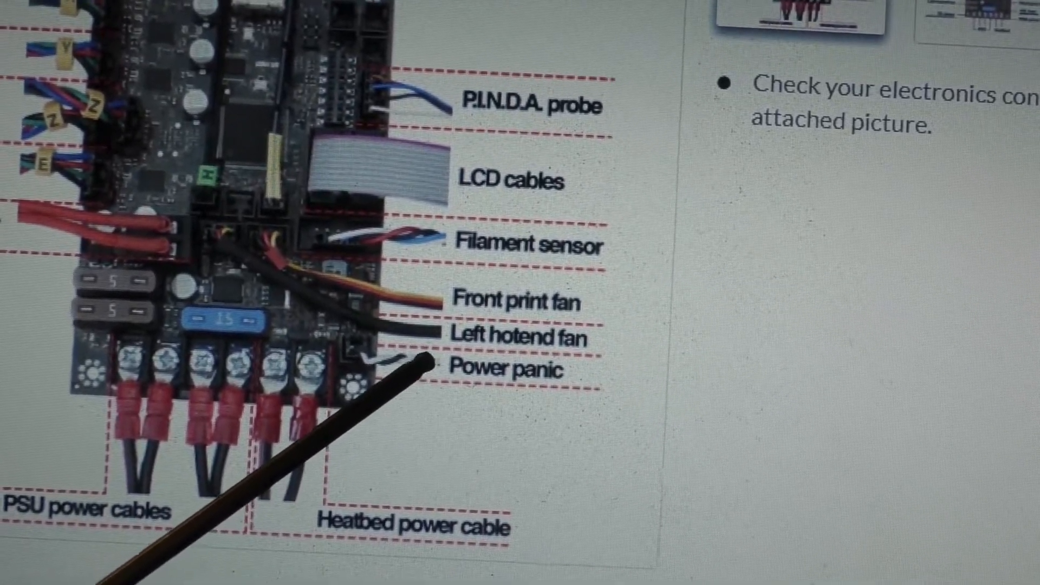
scroll(down, 3)
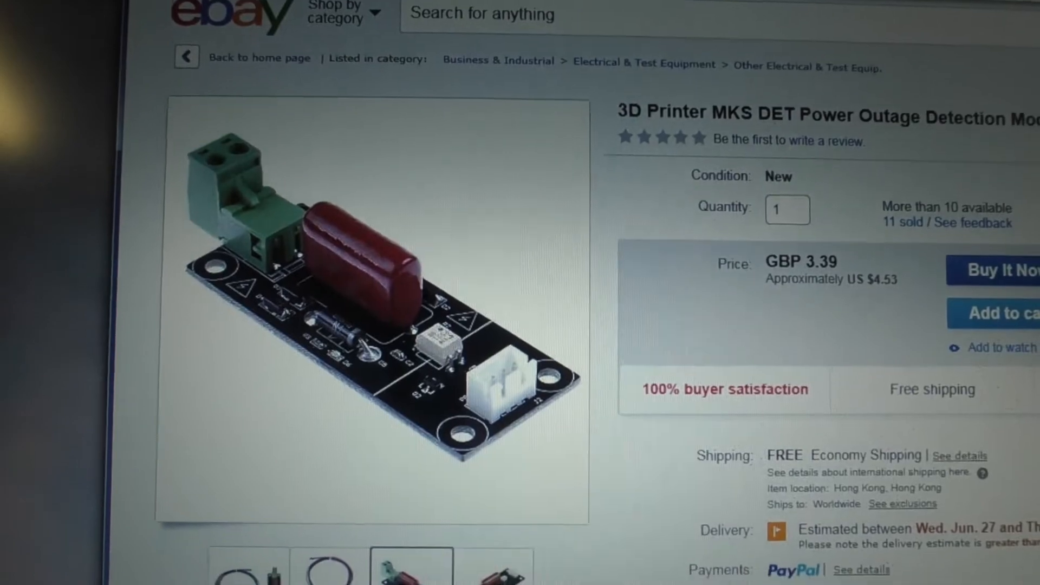
scroll(down, 3)
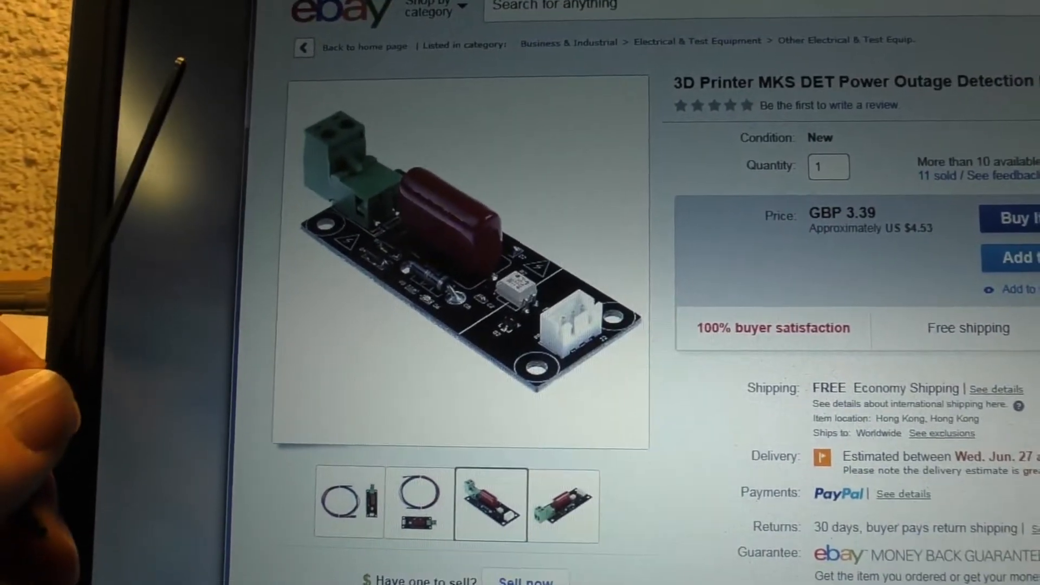
scroll(up, 3)
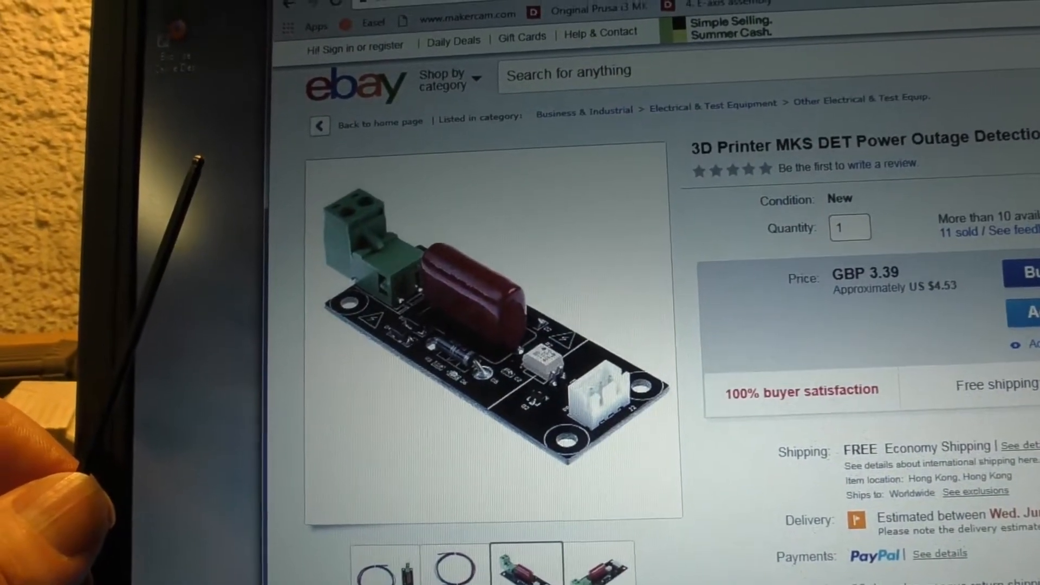